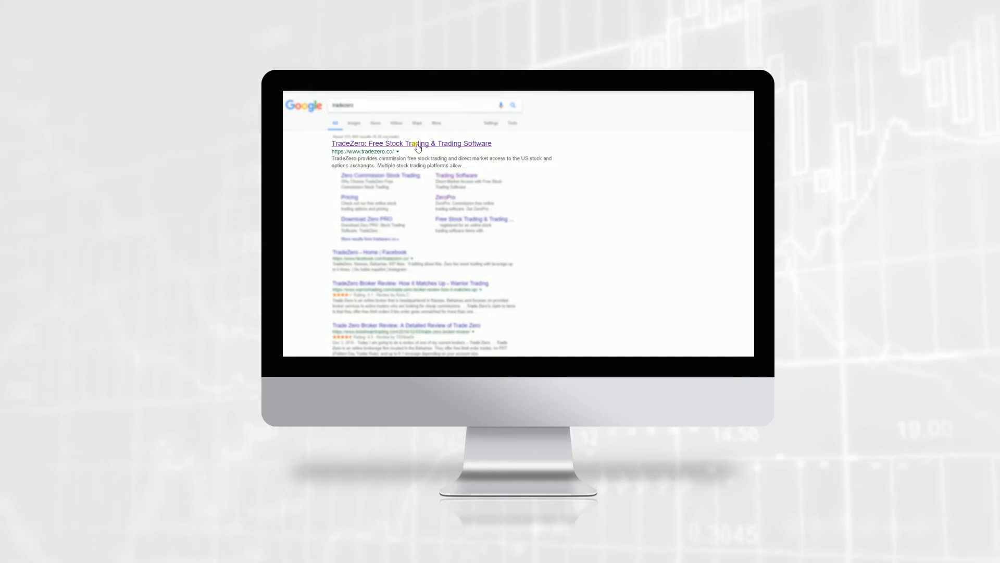
Open the official TradeZero site from the Google results
{"action": "left_click", "coordinate": [412, 143]}
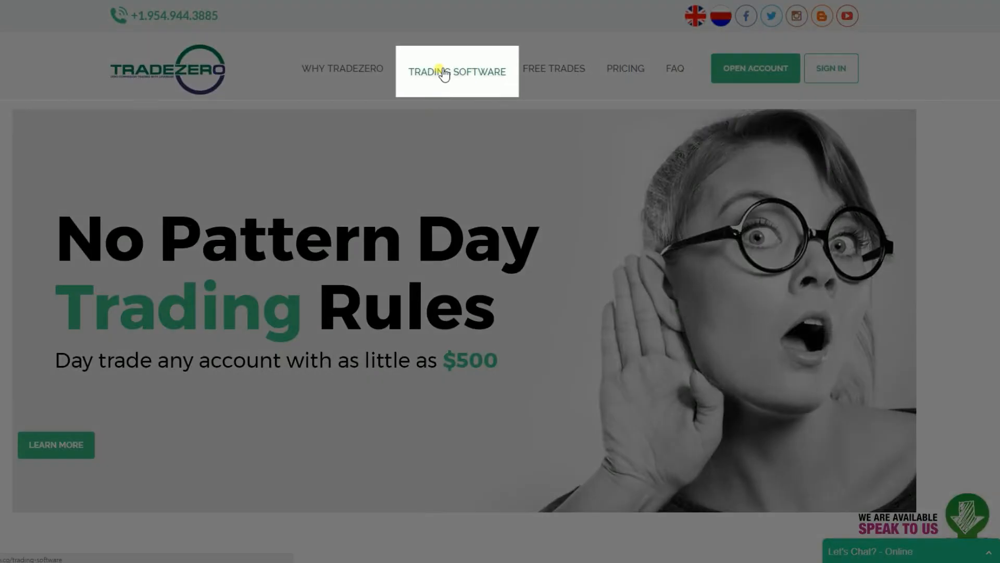
From the Trading Software page, fill and submit the ZeroPro demo registration form
{"action": "left_click", "coordinate": [455, 68]}
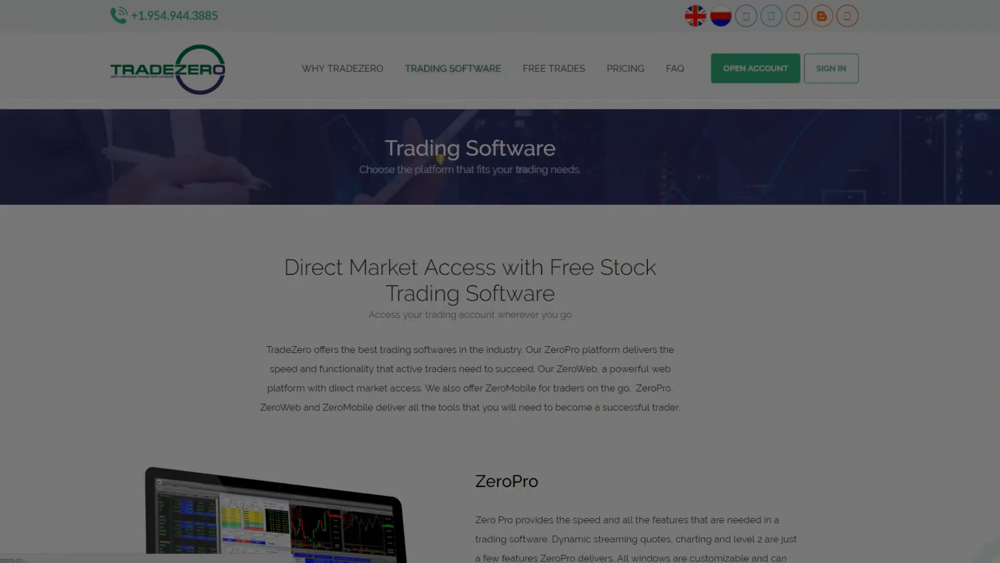
{"action": "scroll", "scroll_direction": "down", "scroll_amount": 3}
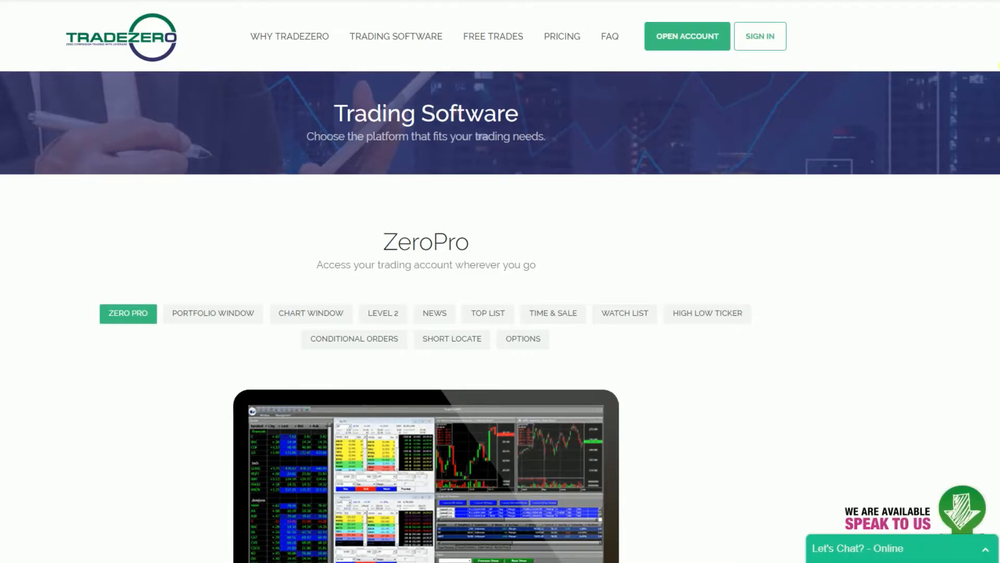
{"action": "scroll", "scroll_direction": "down", "scroll_amount": 3}
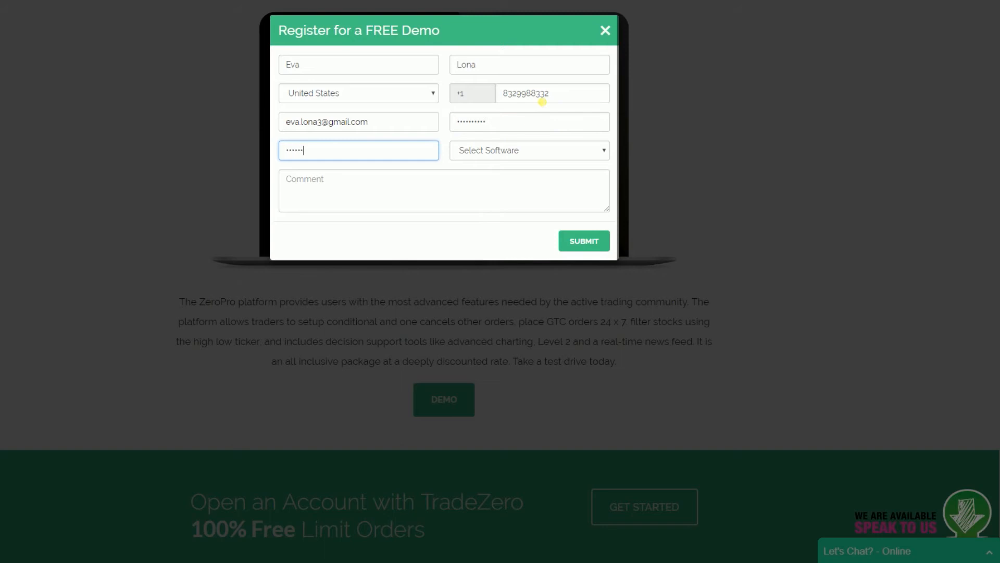
{"action": "type", "text": "Demo"}
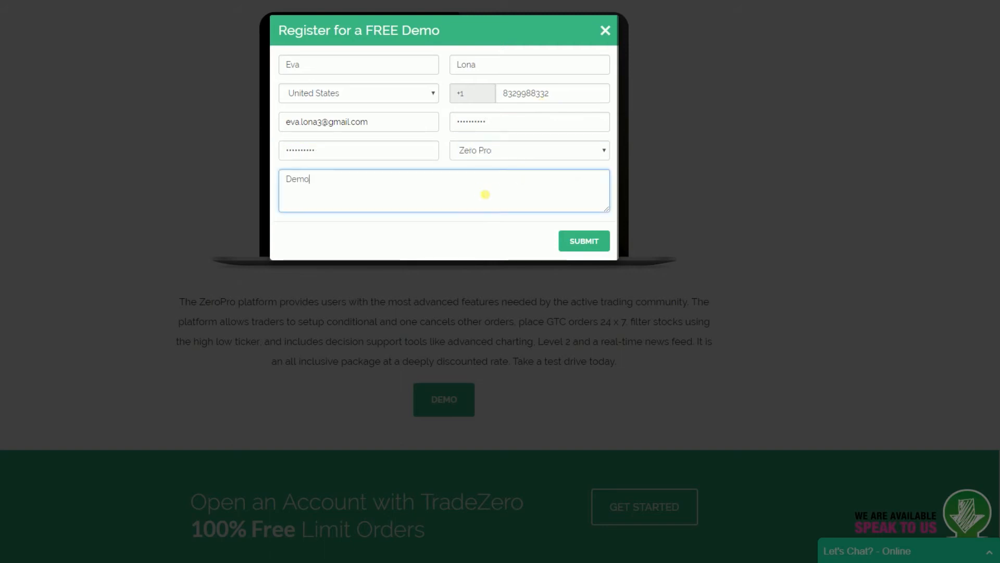
{"action": "left_click", "coordinate": [582, 240]}
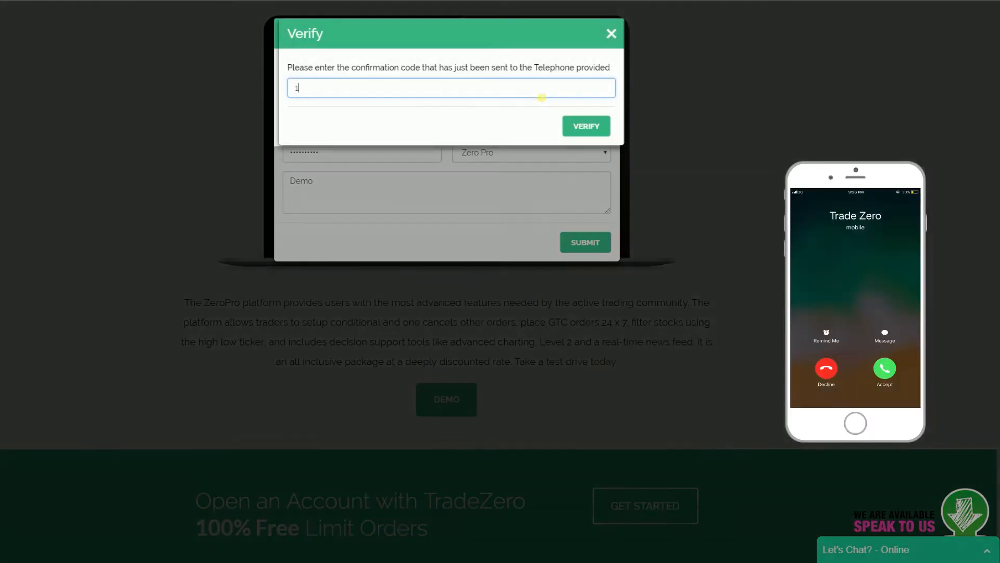
Verify the phone code and view the welcome email with demo login credentials in Gmail
{"action": "left_click", "coordinate": [584, 126]}
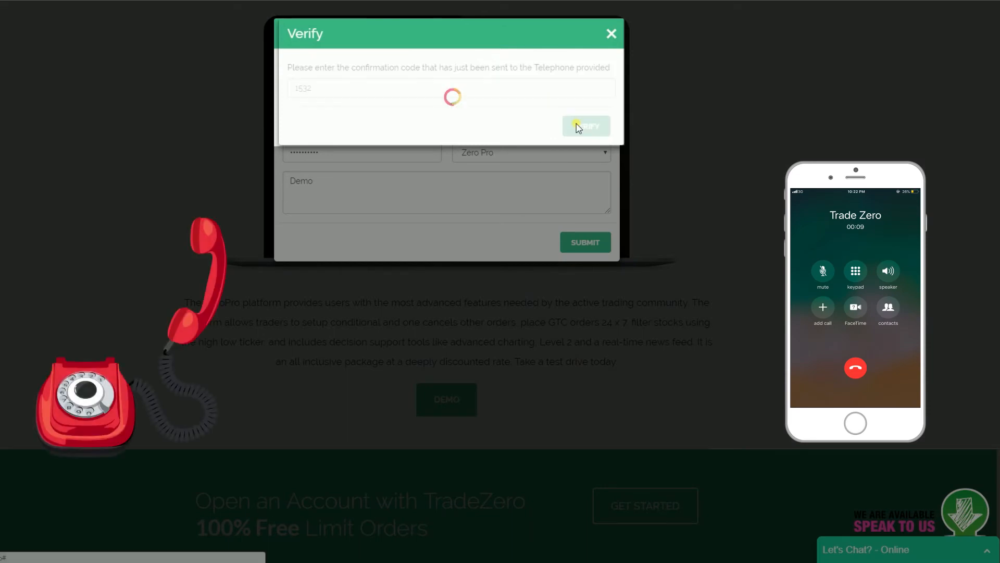
{"action": "left_click", "coordinate": [585, 126]}
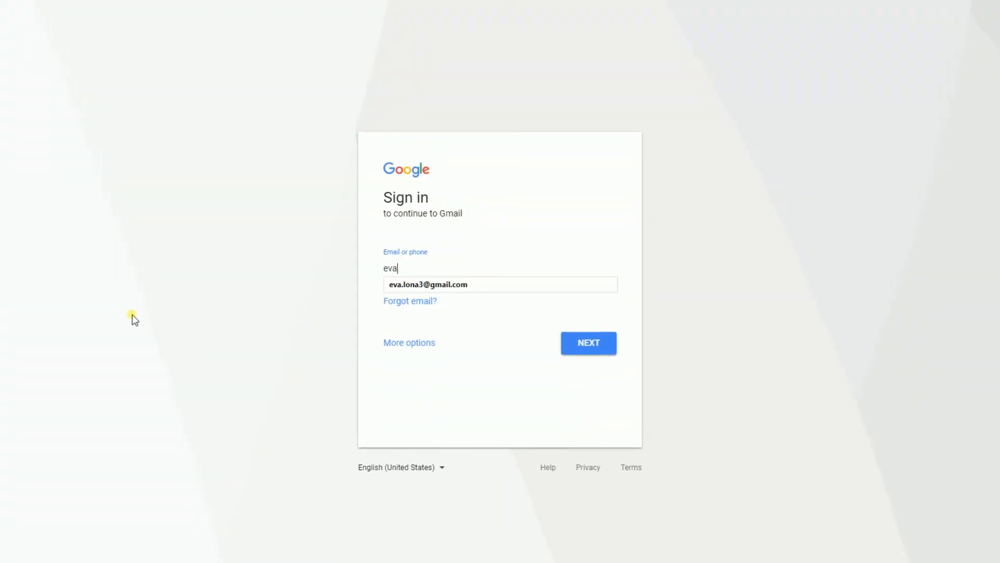
{"action": "left_click", "coordinate": [587, 343]}
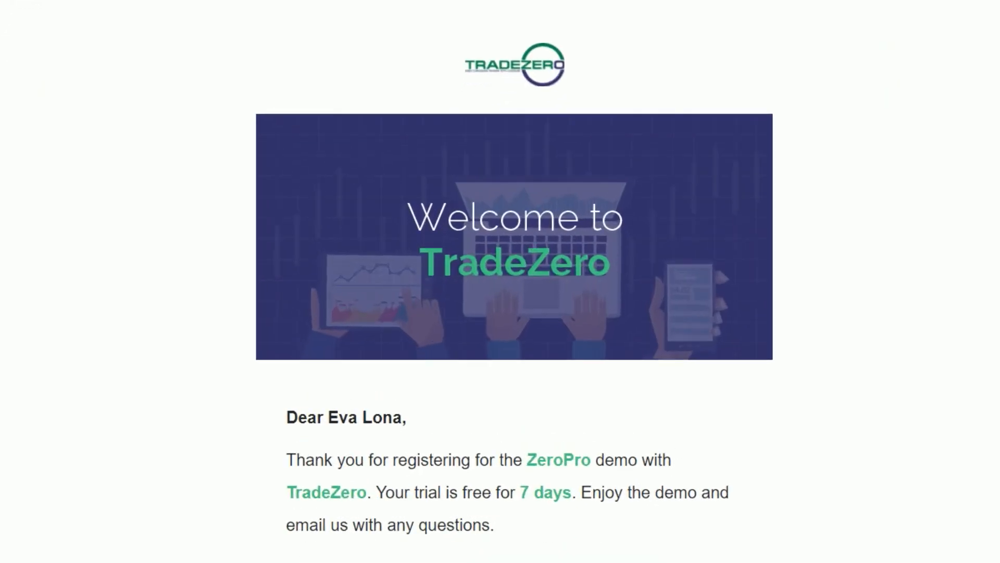
{"action": "scroll", "scroll_direction": "down", "scroll_amount": 3}
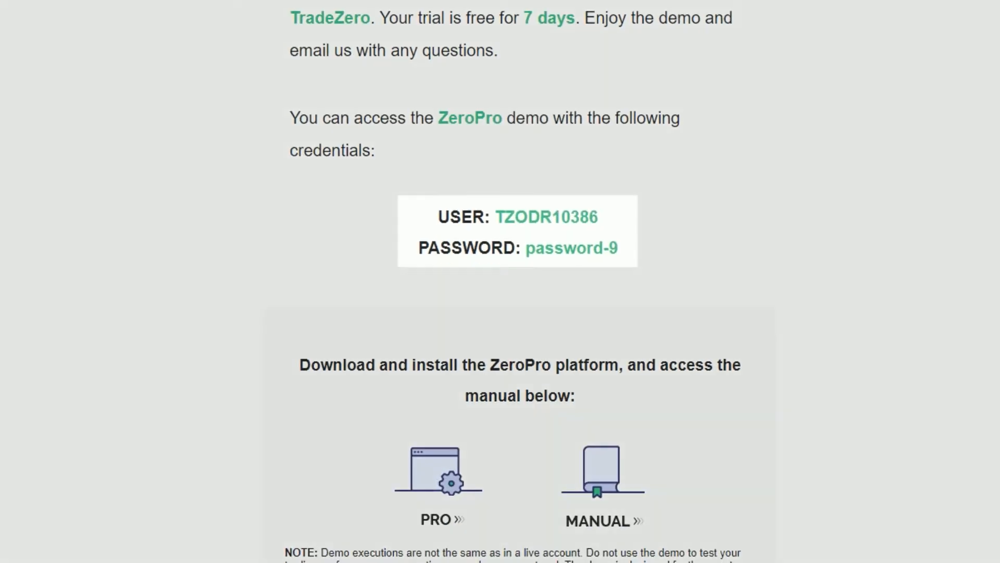